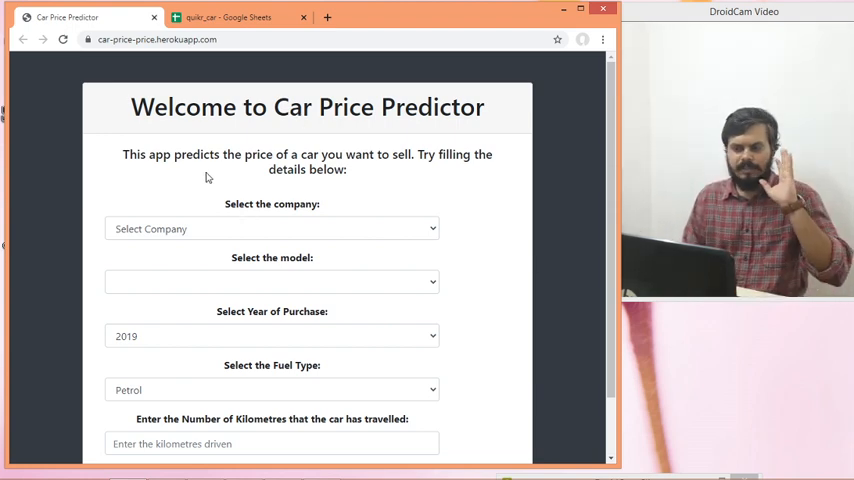
# Choose Maruti as the company and Maruti Suzuki Swift as the model
pyautogui.click(156, 40)
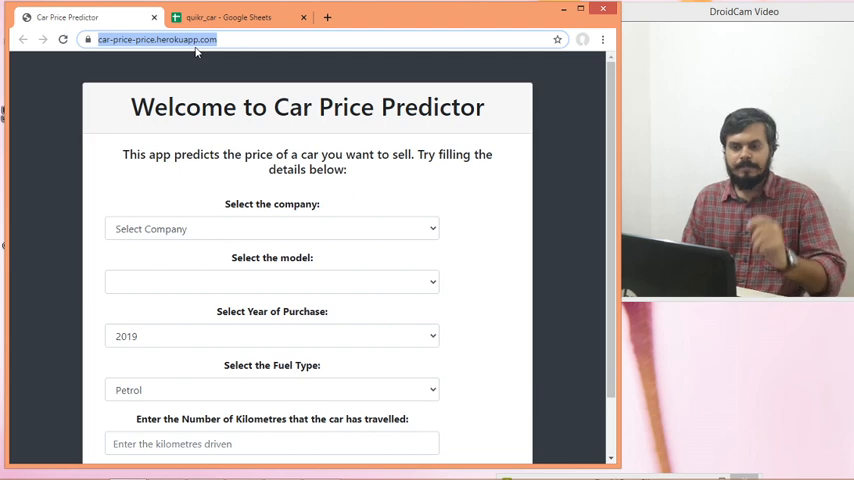
pyautogui.click(272, 228)
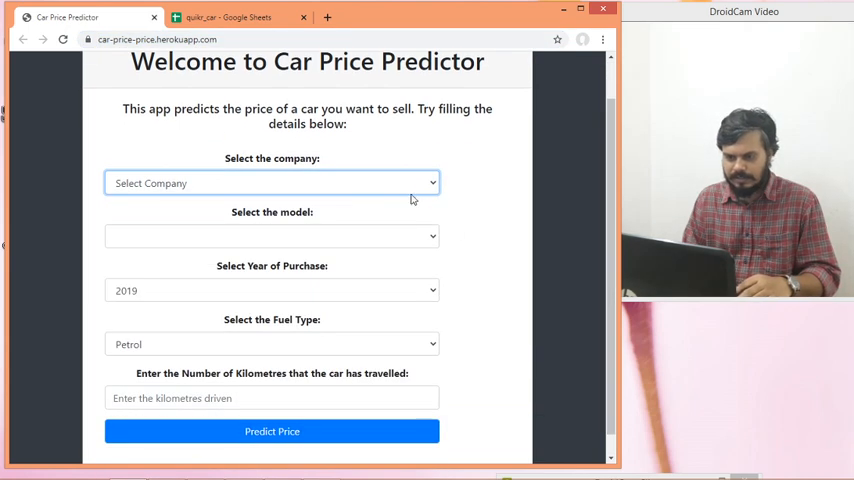
pyautogui.click(272, 182)
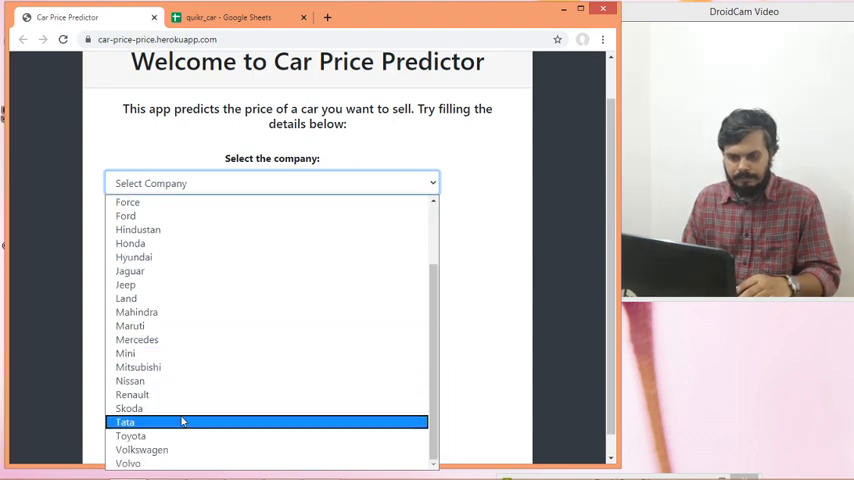
pyautogui.moveTo(124, 352)
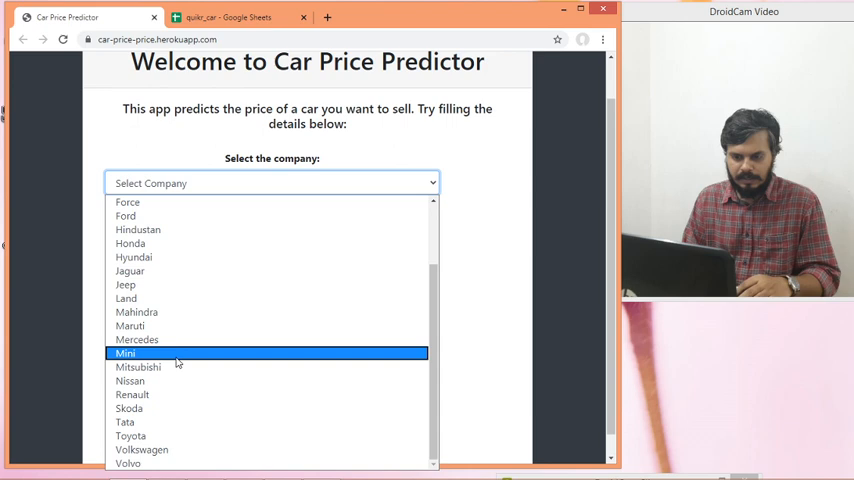
pyautogui.click(130, 324)
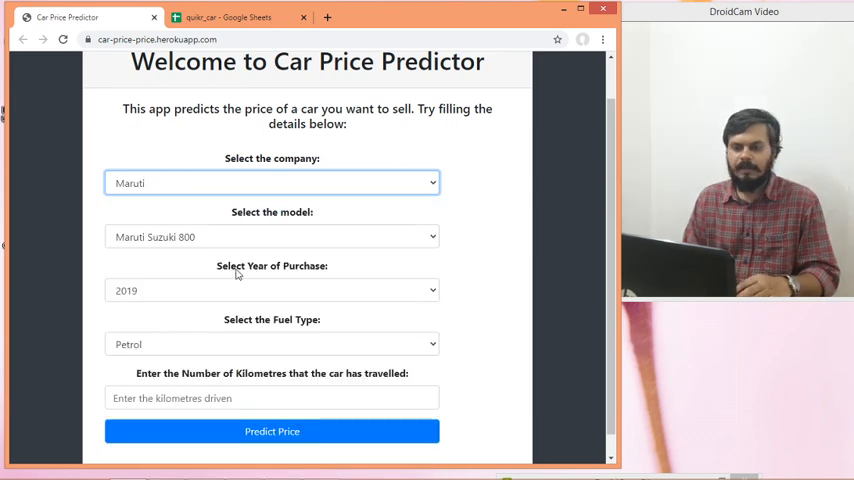
pyautogui.moveTo(252, 232)
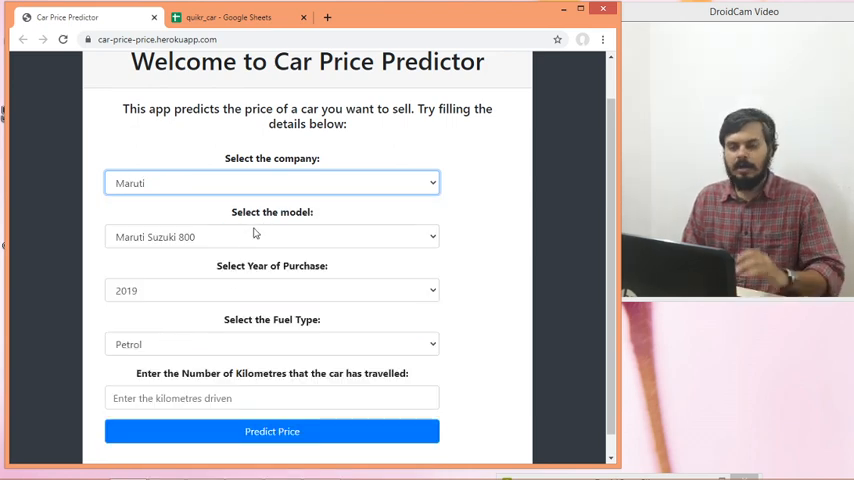
pyautogui.click(272, 236)
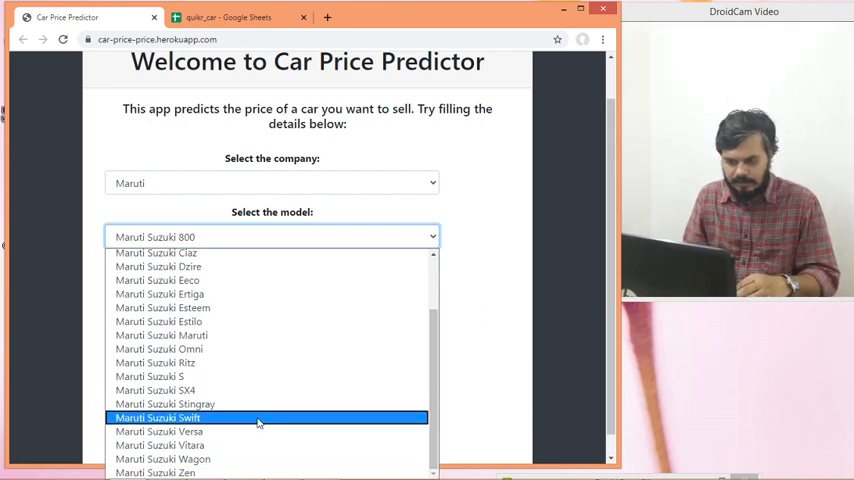
pyautogui.click(156, 416)
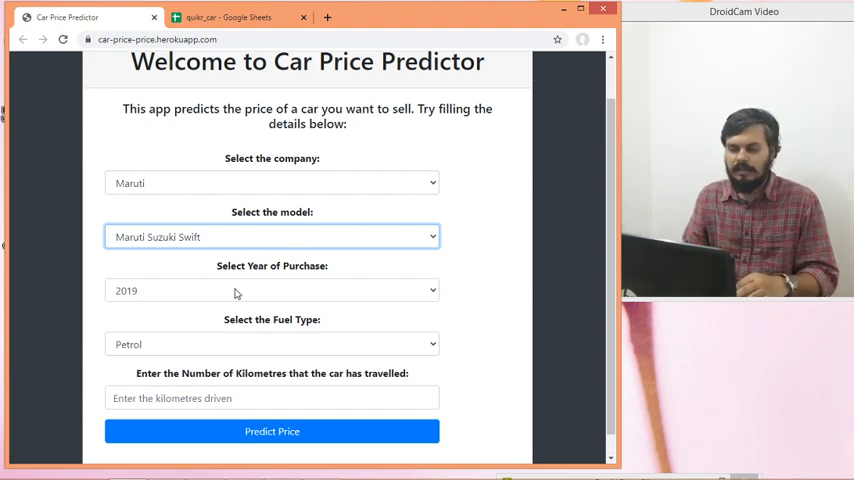
# Set year 2016, petrol, 40000 kilometres and request the Swift's predicted price
pyautogui.click(272, 290)
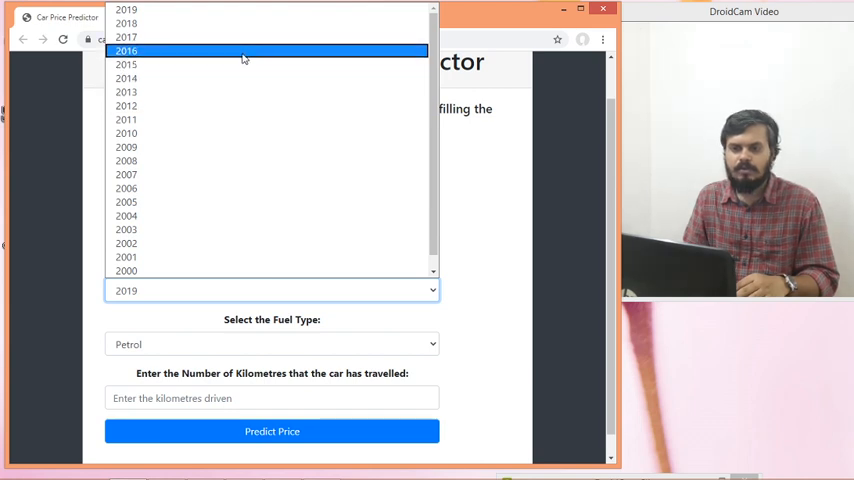
pyautogui.click(126, 52)
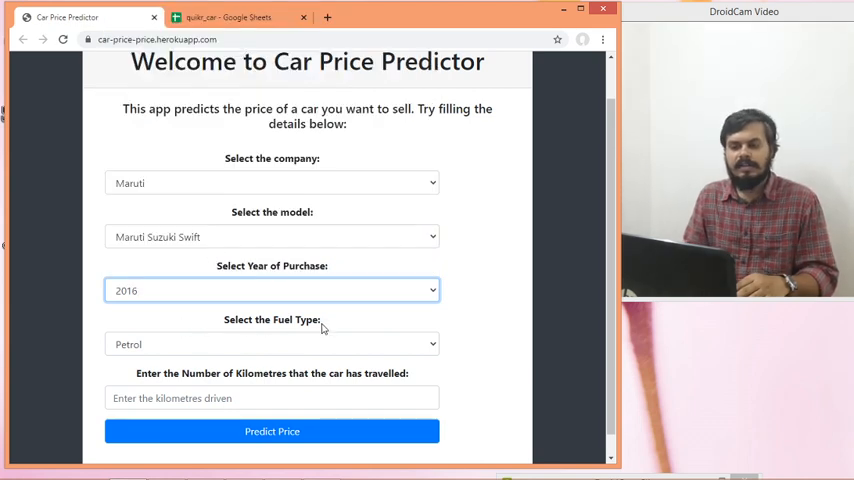
pyautogui.click(272, 344)
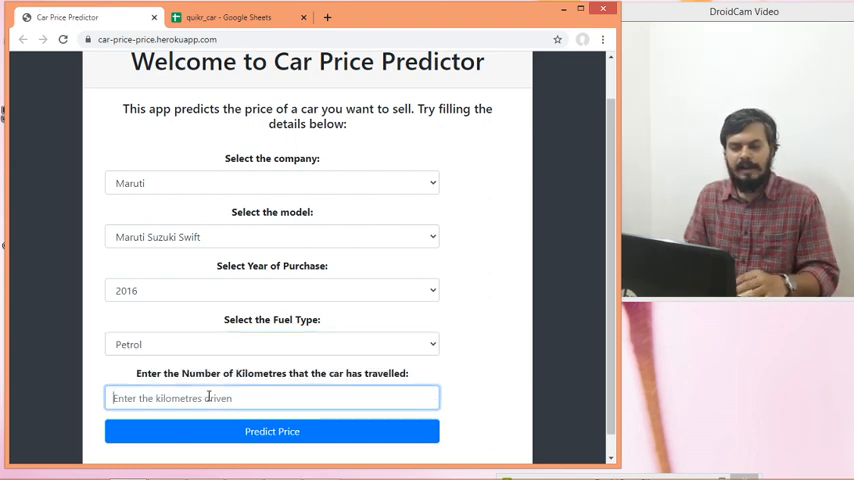
pyautogui.write('4')
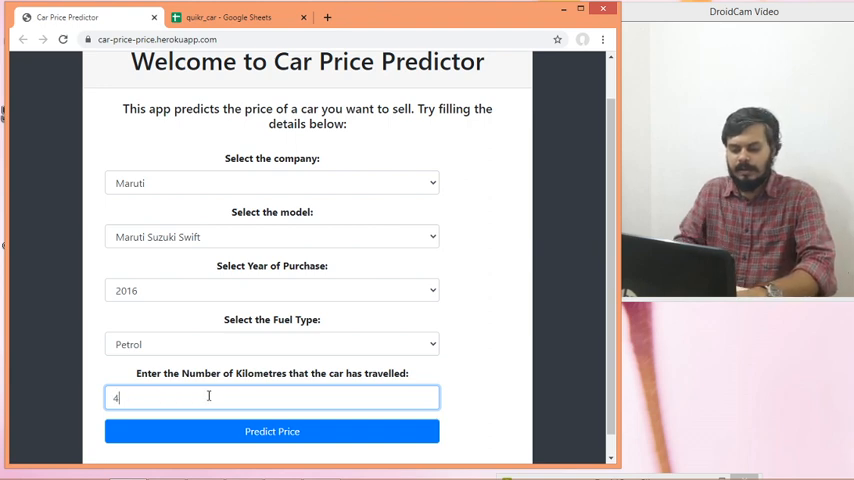
pyautogui.write('0000')
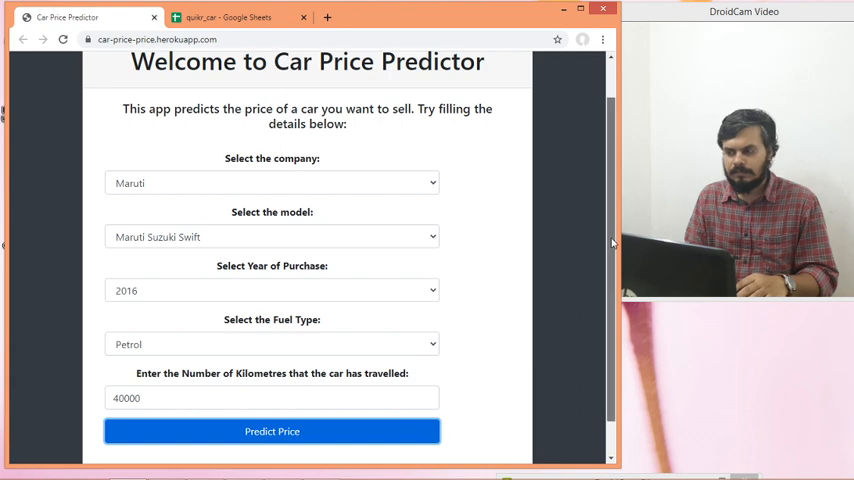
pyautogui.click(272, 432)
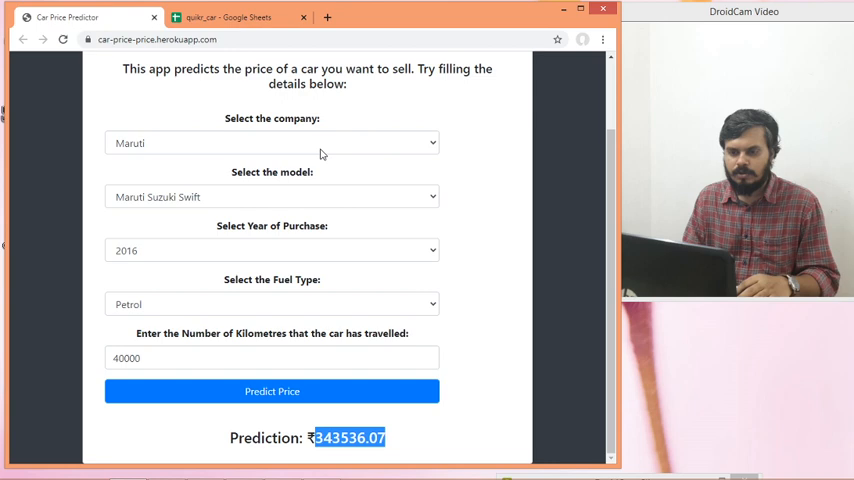
# Start changing the company to Hyundai after reading the Swift prediction of 343536.07
pyautogui.click(272, 142)
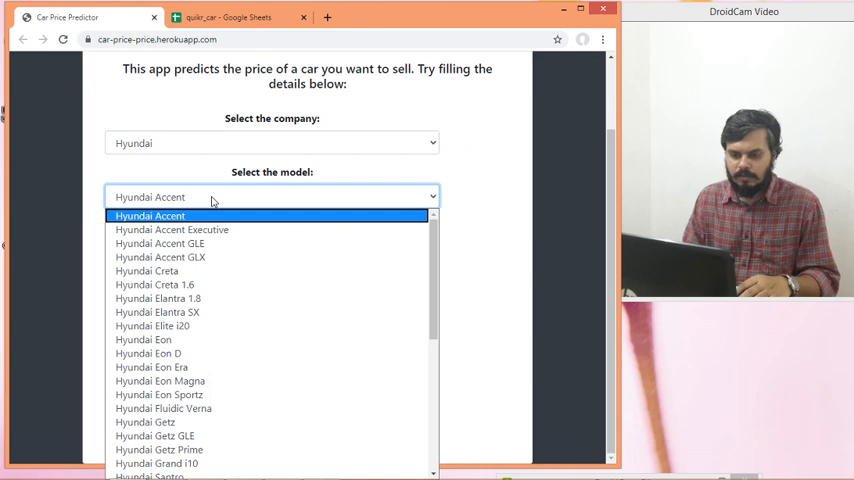
pyautogui.moveTo(148, 272)
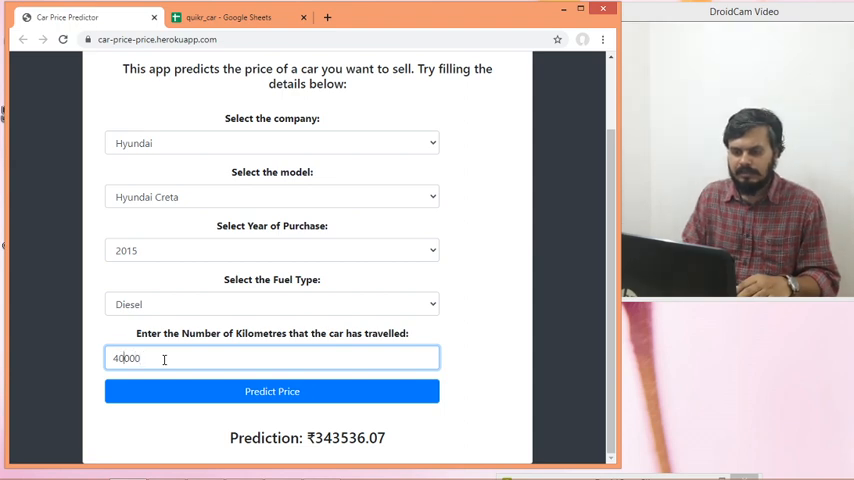
# Enter 100000 kilometres for the 2015 diesel Hyundai Creta and request its predicted price
pyautogui.write('100000')
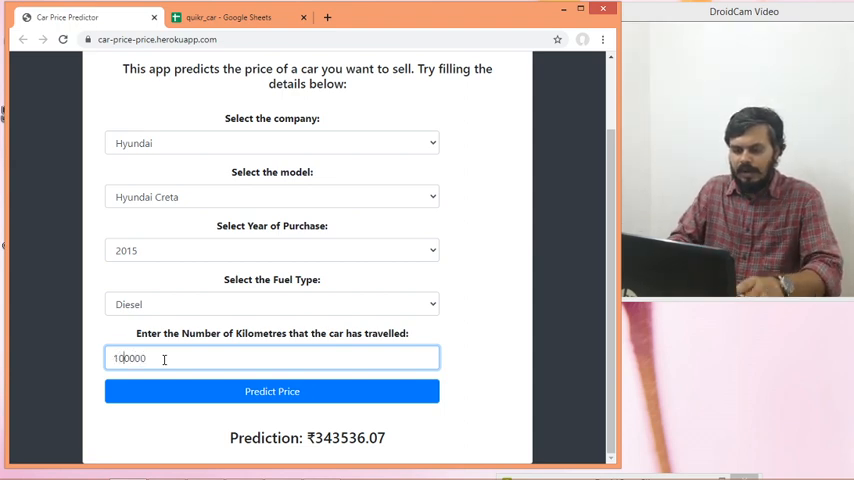
pyautogui.click(272, 392)
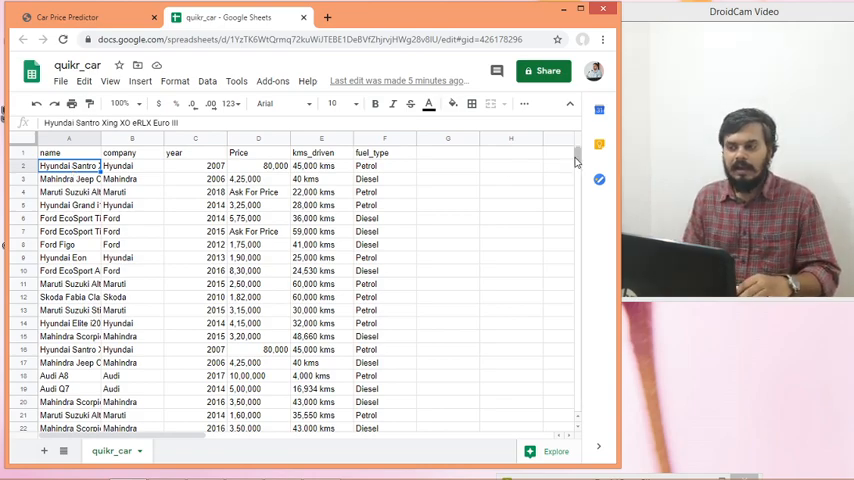
# Scroll through the quikr_car listings, then return to the Creta prediction of ₹868757.78
pyautogui.scroll(-3)
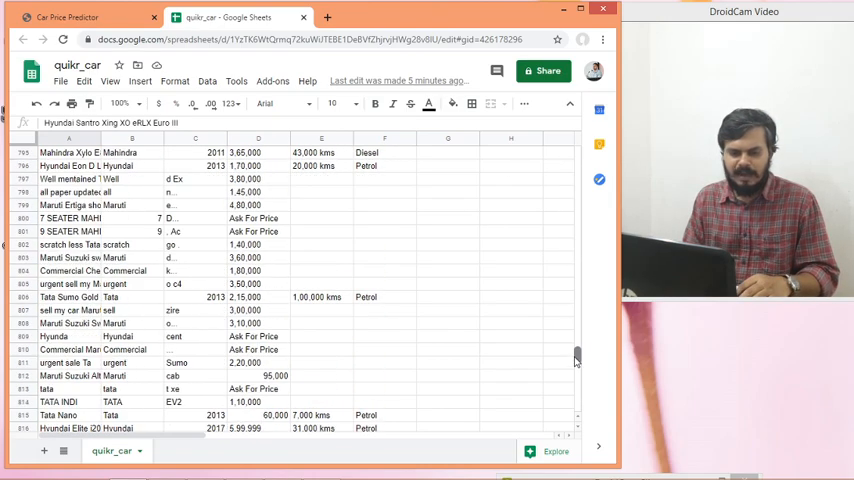
pyautogui.scroll(-3)
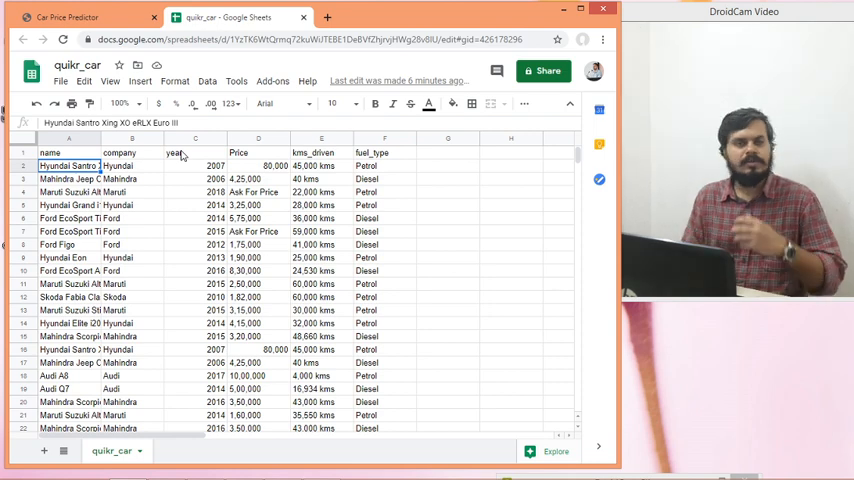
pyautogui.click(68, 16)
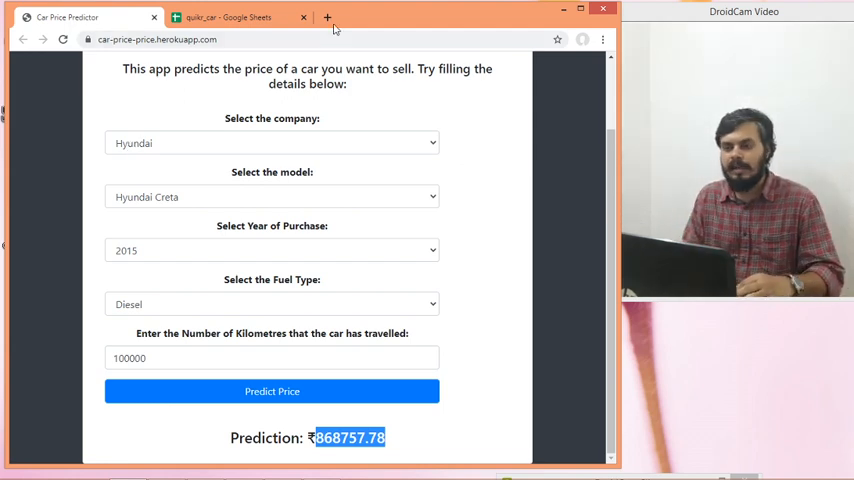
# Open heroku.com in a new tab, then go back to the quikr_car sheet
pyautogui.click(328, 16)
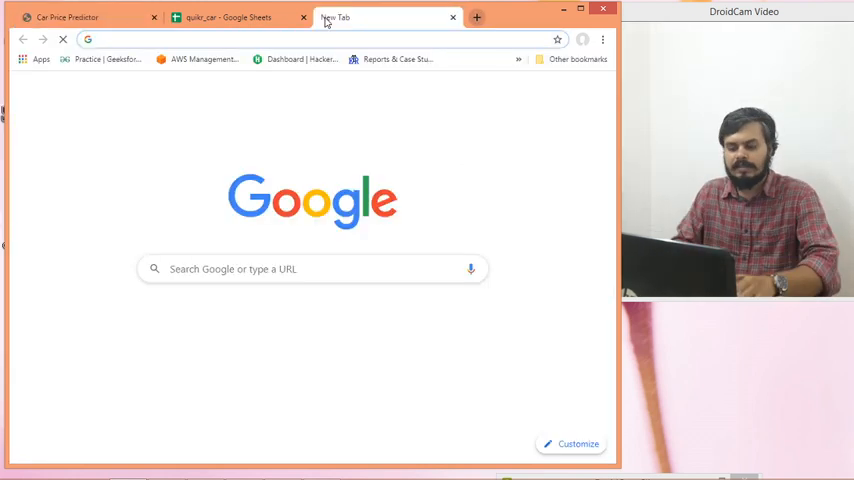
pyautogui.write('heroku.com')
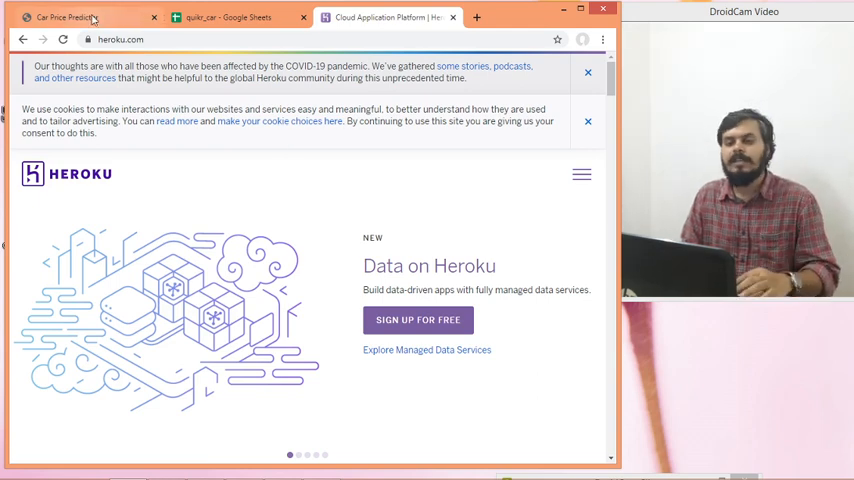
pyautogui.click(68, 16)
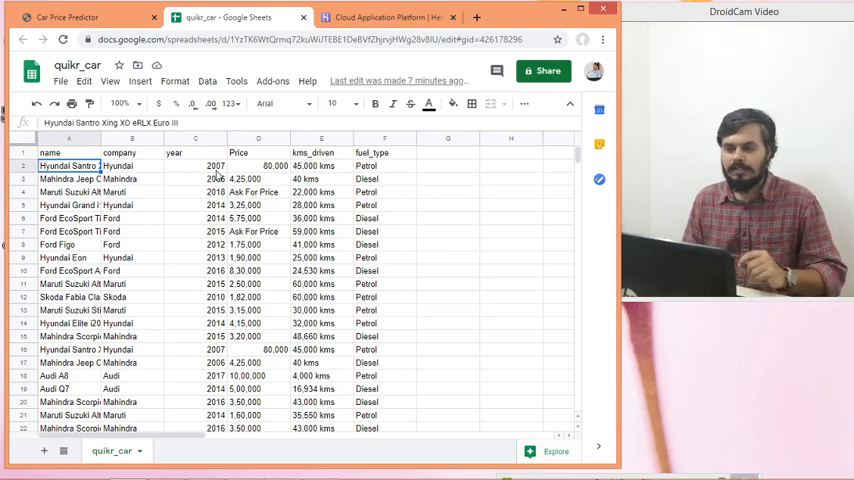
# Switch between the quikr_car sheet and the predictor, ending on the Creta estimate of ₹868757.78
pyautogui.click(70, 16)
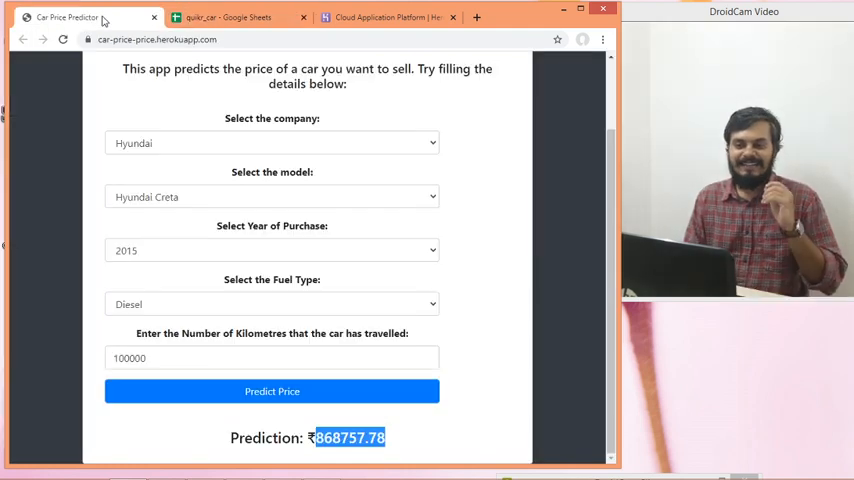
pyautogui.click(228, 16)
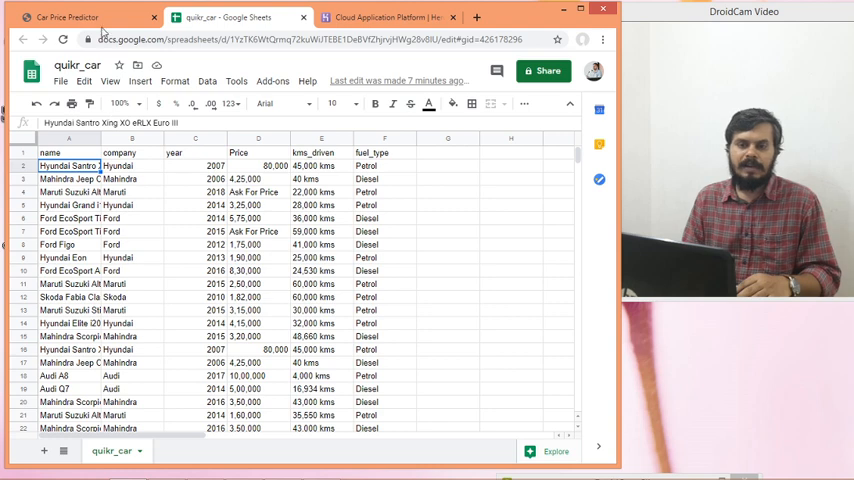
pyautogui.click(68, 16)
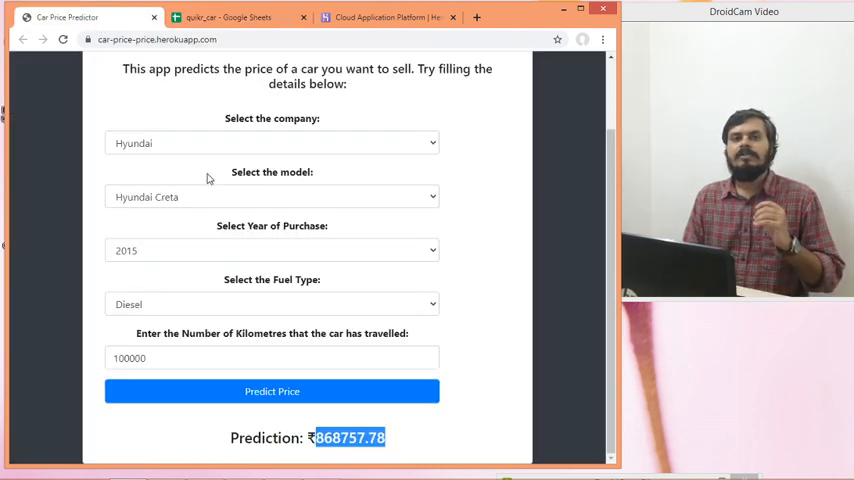